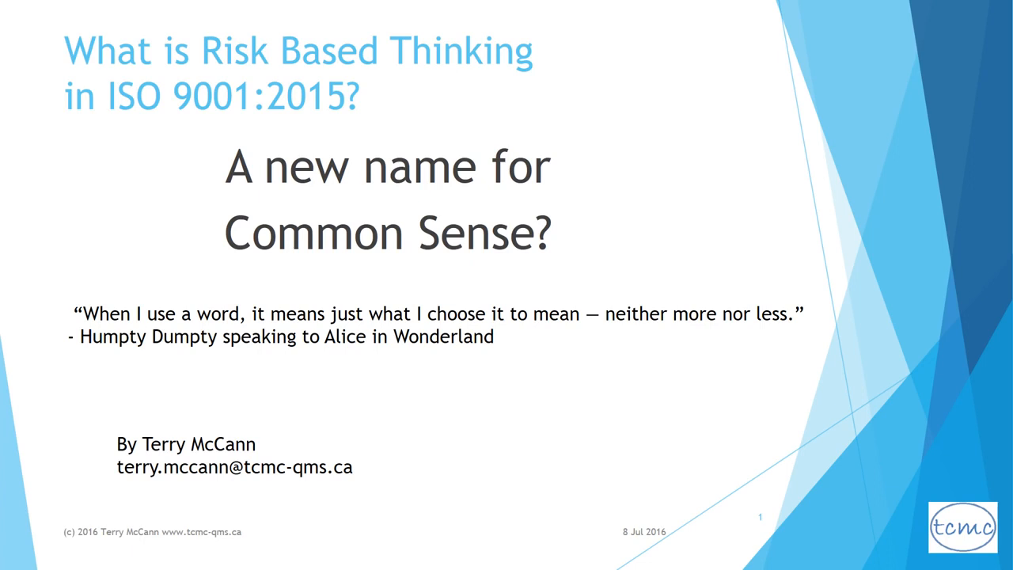
# Step: Advance to the Disclaimer and credit slide citing the publicly available ISO TC 176 guidance
pyautogui.press('Right')
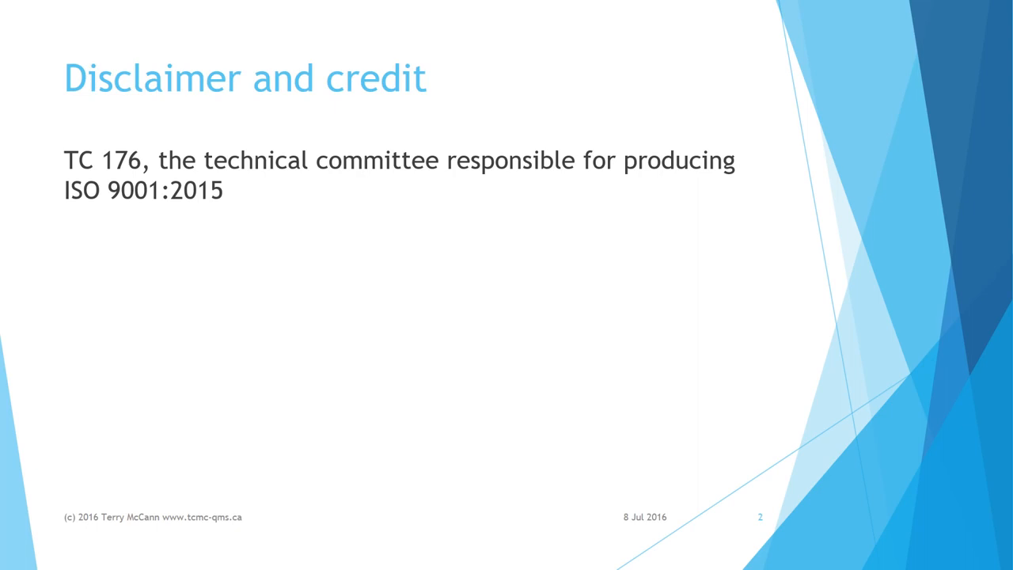
pyautogui.write('Publicly available guidance document')
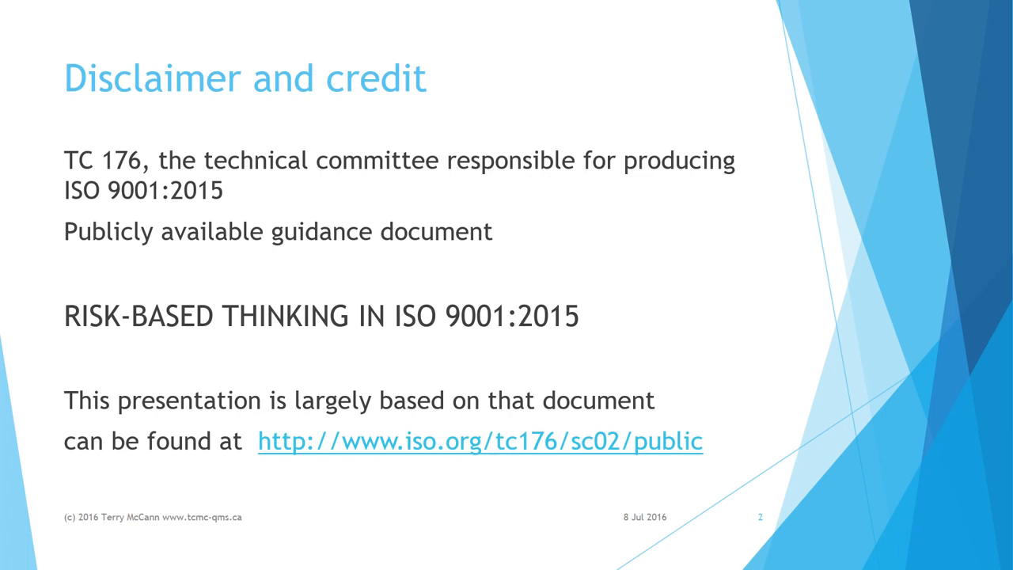
# Step: Advance past the disclaimer to slide 5, What is RISK?, with its ISO 13485:2016 definition
pyautogui.press('Right')
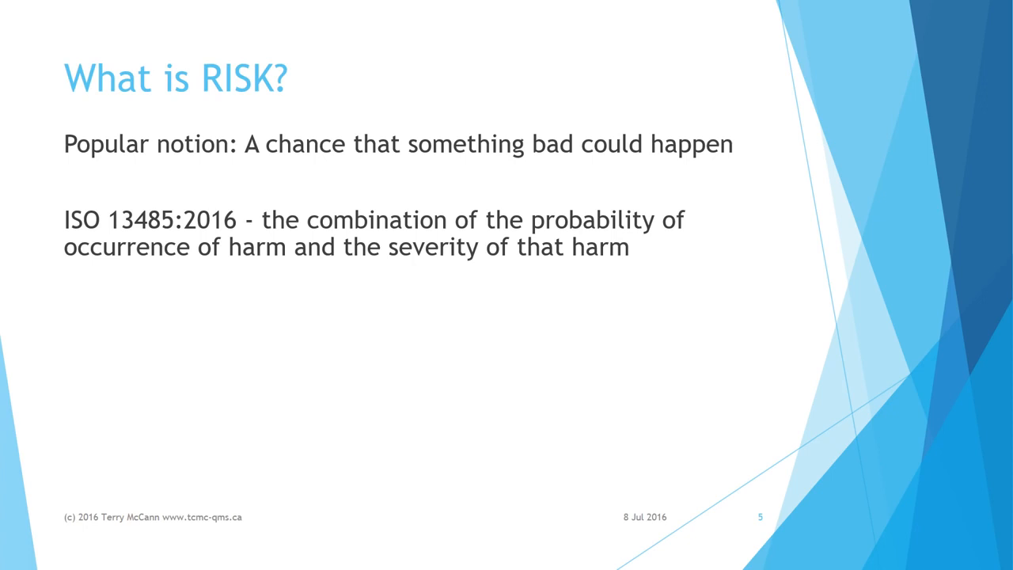
# Step: Advance to slide 6, What is RBT?, showing only its title
pyautogui.press('right')
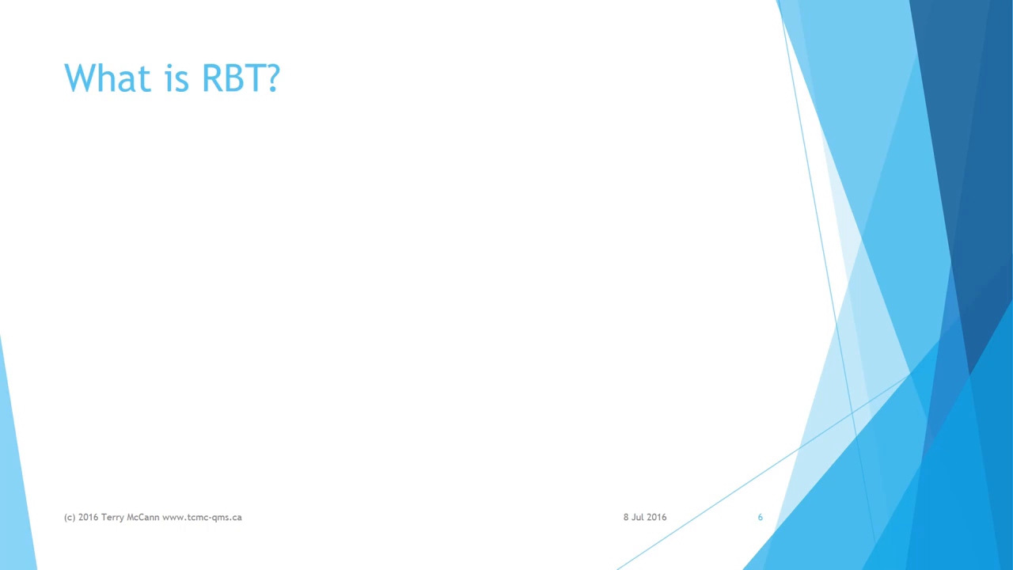
# Step: Reveal the What is RBT? bullets, then advance to slide 7, Levels of risk
pyautogui.press('right')
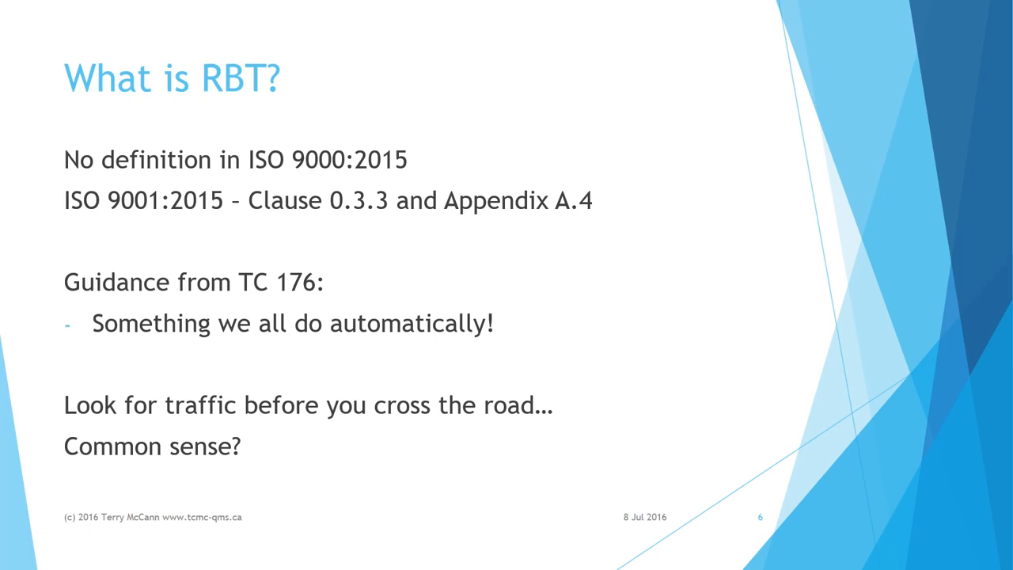
pyautogui.press('Right')
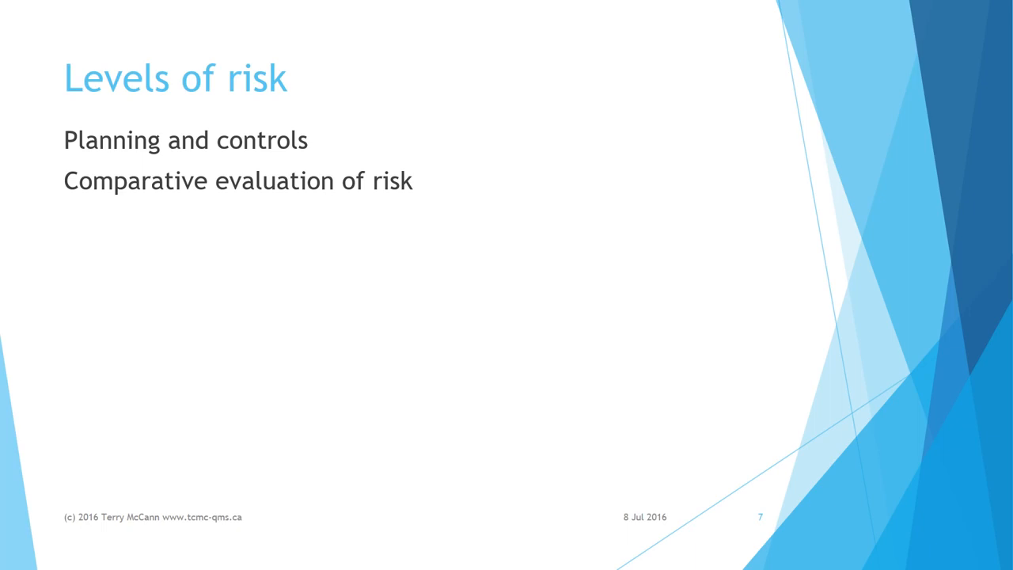
# Step: Reveal the 'Walk across the road?' through 'Subway' points, then advance to the QMS slide
pyautogui.write('Walk across the road?')
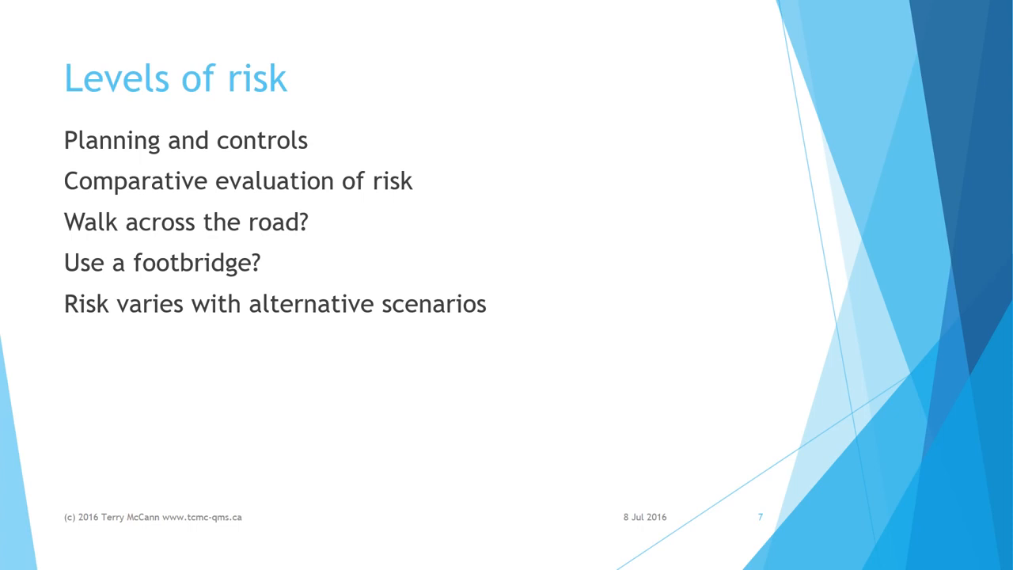
pyautogui.write('Subway')
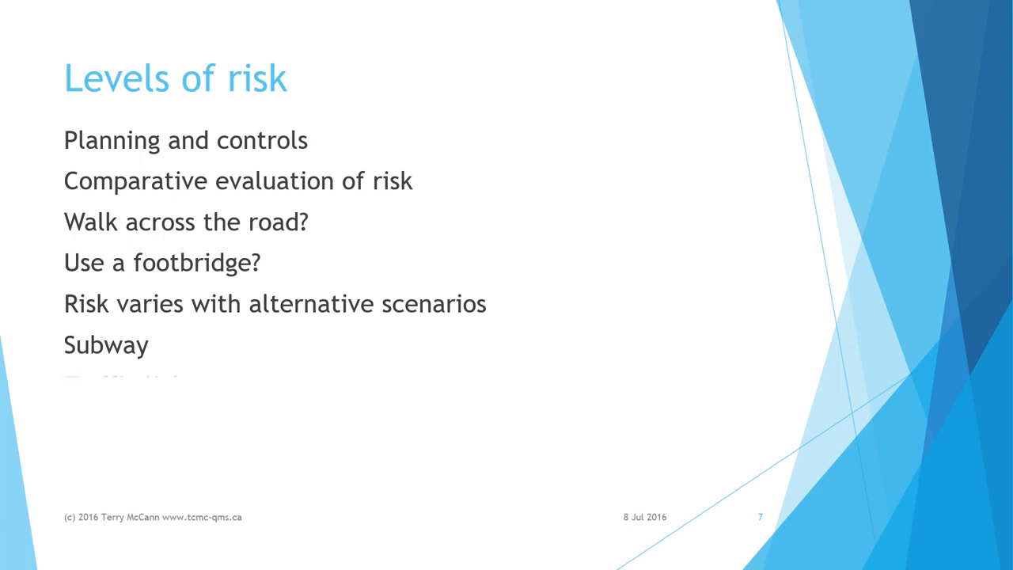
pyautogui.press('right')
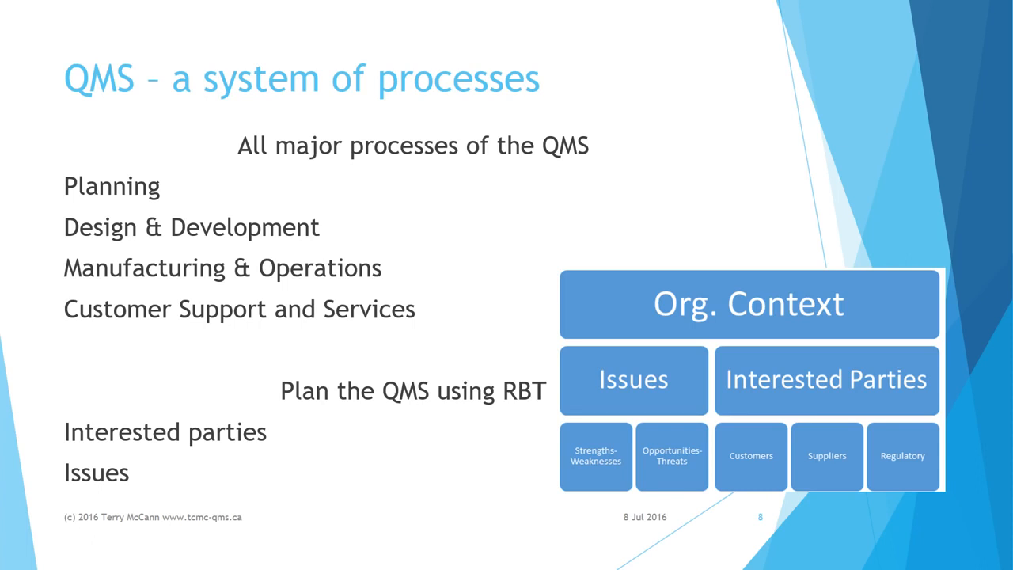
pyautogui.press('right')
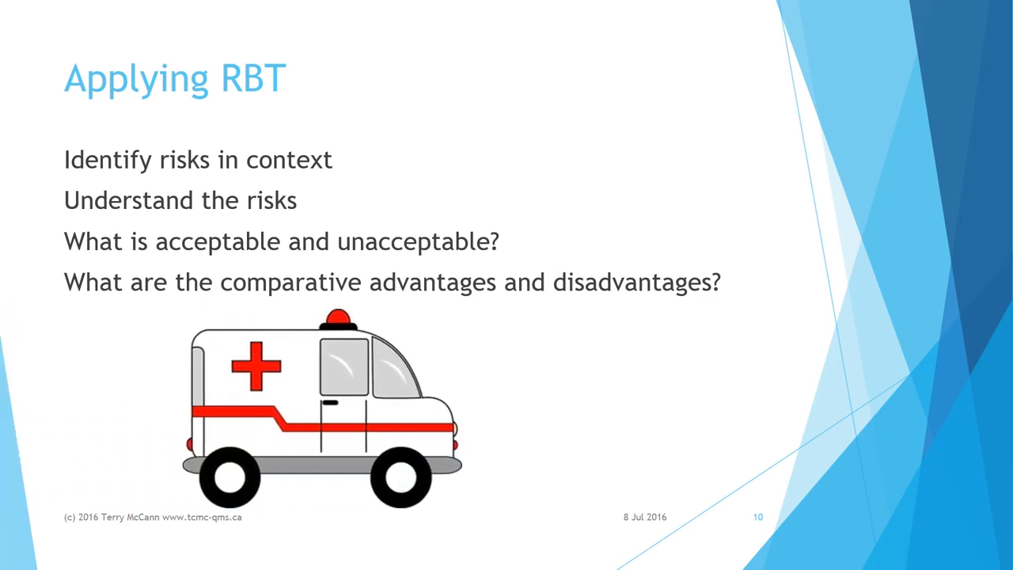
# Step: Trigger the red prohibition sign over the ambulance image on slide 10, Applying RBT
pyautogui.moveTo(320, 407); pyautogui.dragTo(558, 407)
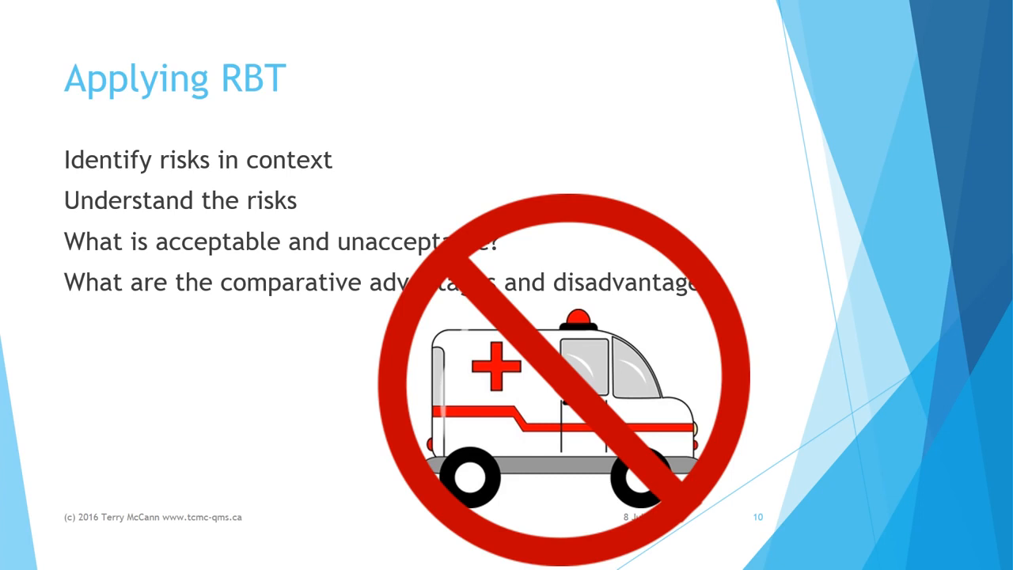
pyautogui.press('Right')
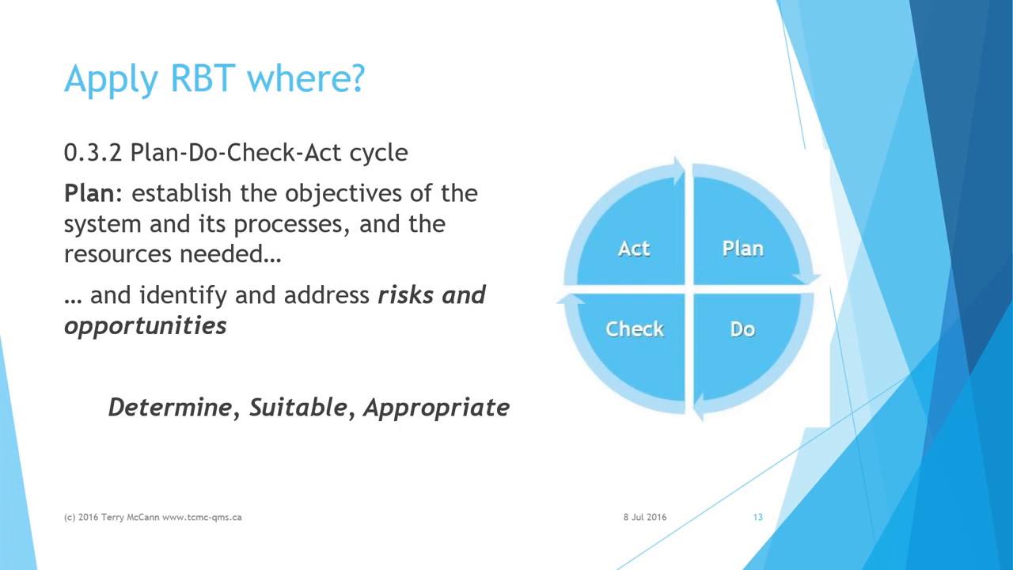
# Step: Advance from slide 13 to slide 14, the second Apply RBT where? slide
pyautogui.press('Right')
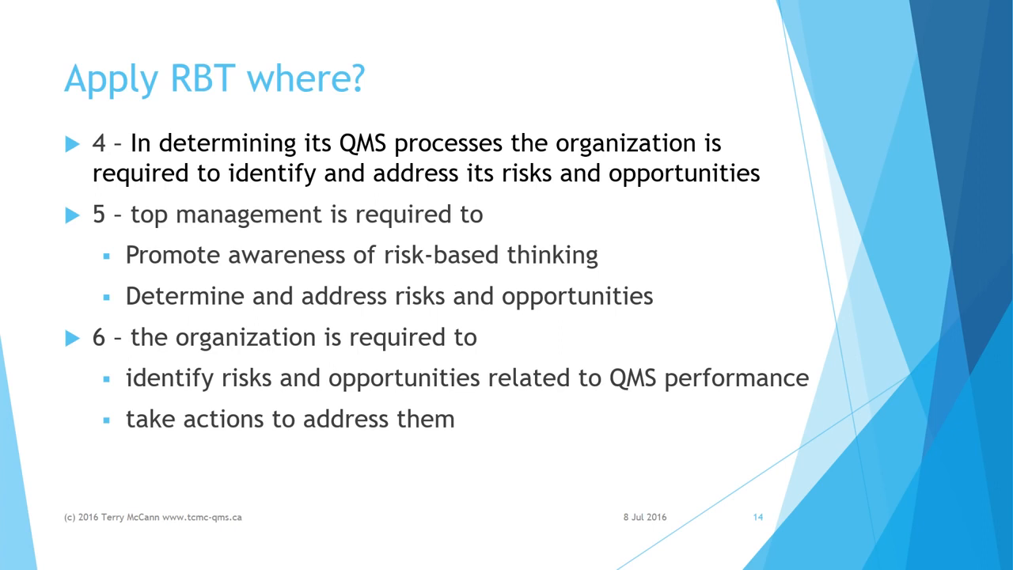
# Step: Advance from slide 14 to slide 16, Evidence, with the Pooh and Piglet image
pyautogui.press('right')
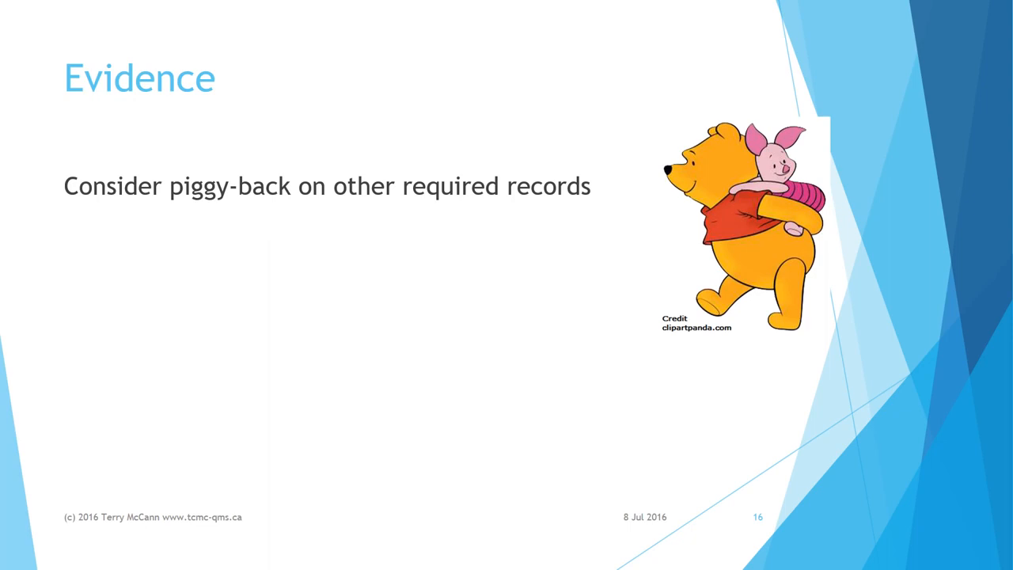
# Step: Advance past the Evidence slide to slide 19, TC 176 public information
pyautogui.press('right')
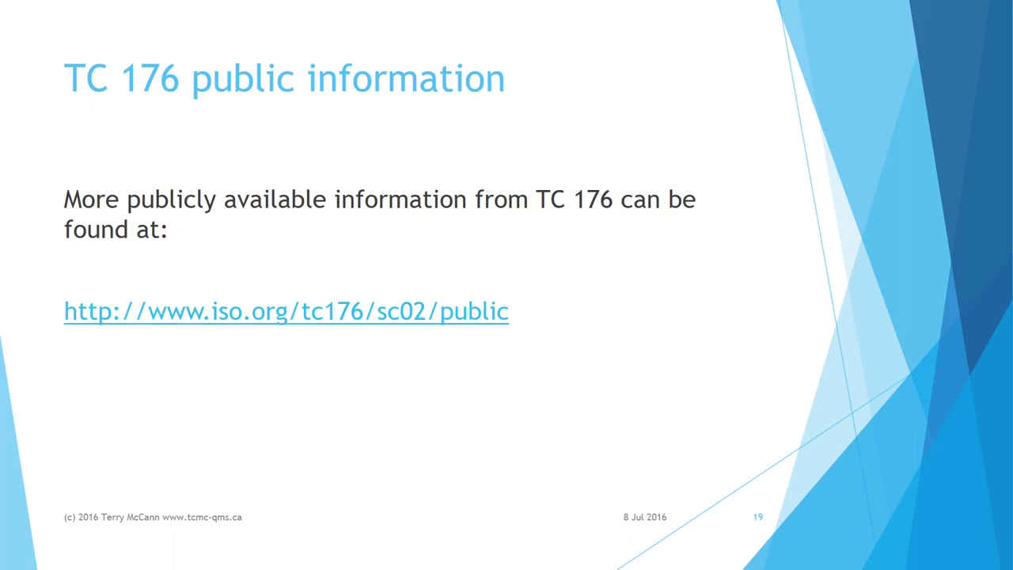
# Step: Show the closing Quality Management Services contact slide, slide 20
pyautogui.press('right')
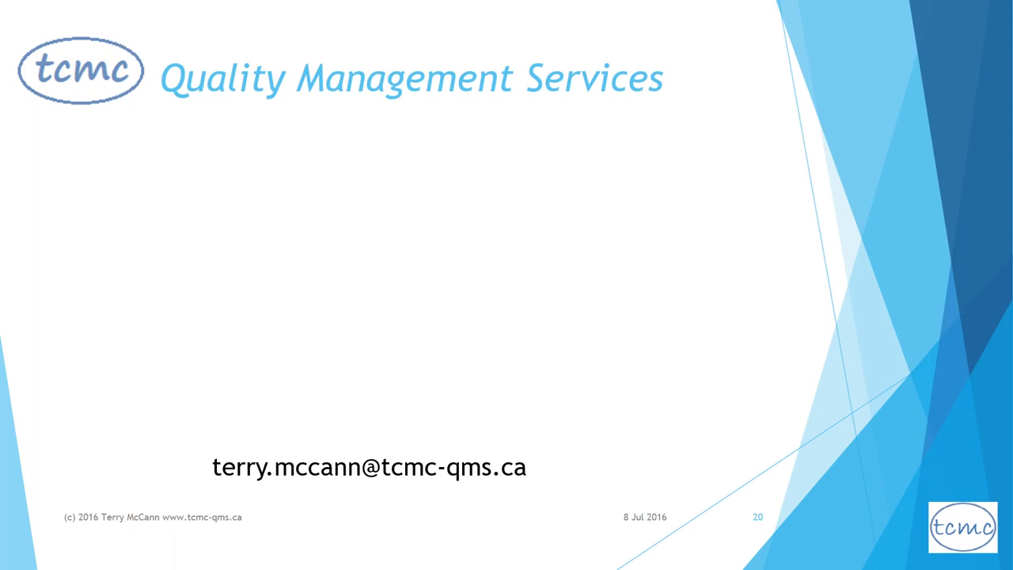